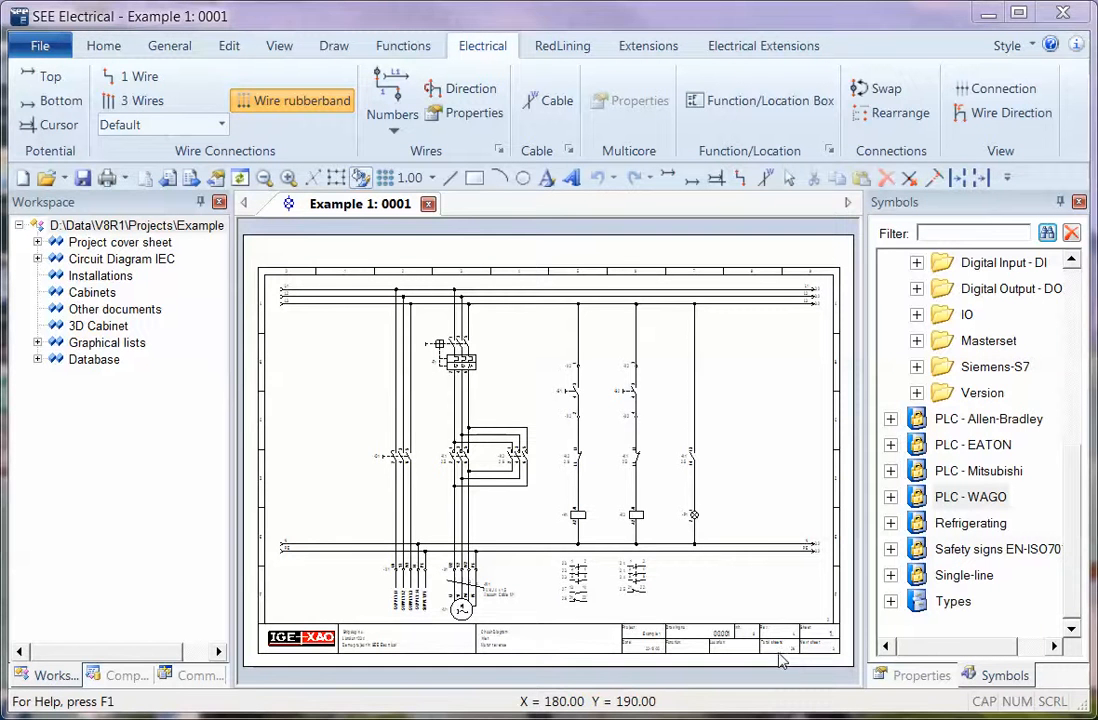
pyautogui.moveTo(750, 458)
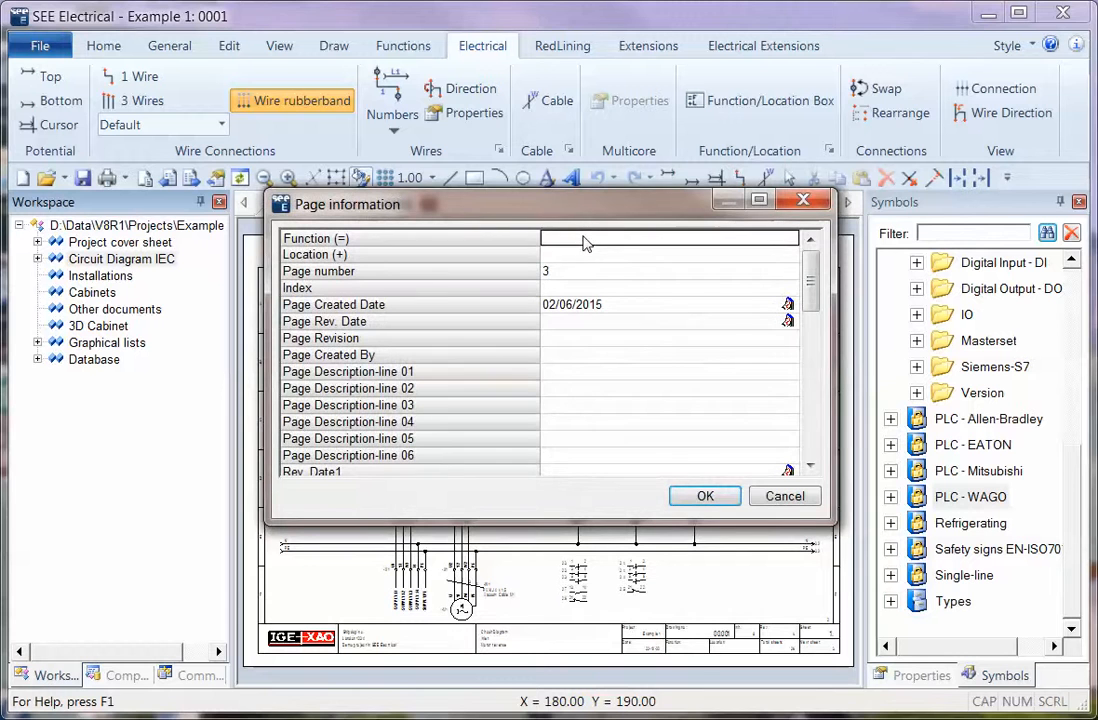
# Step: Create page 0003 with function PLC in Page information and confirm
pyautogui.write('PLC')
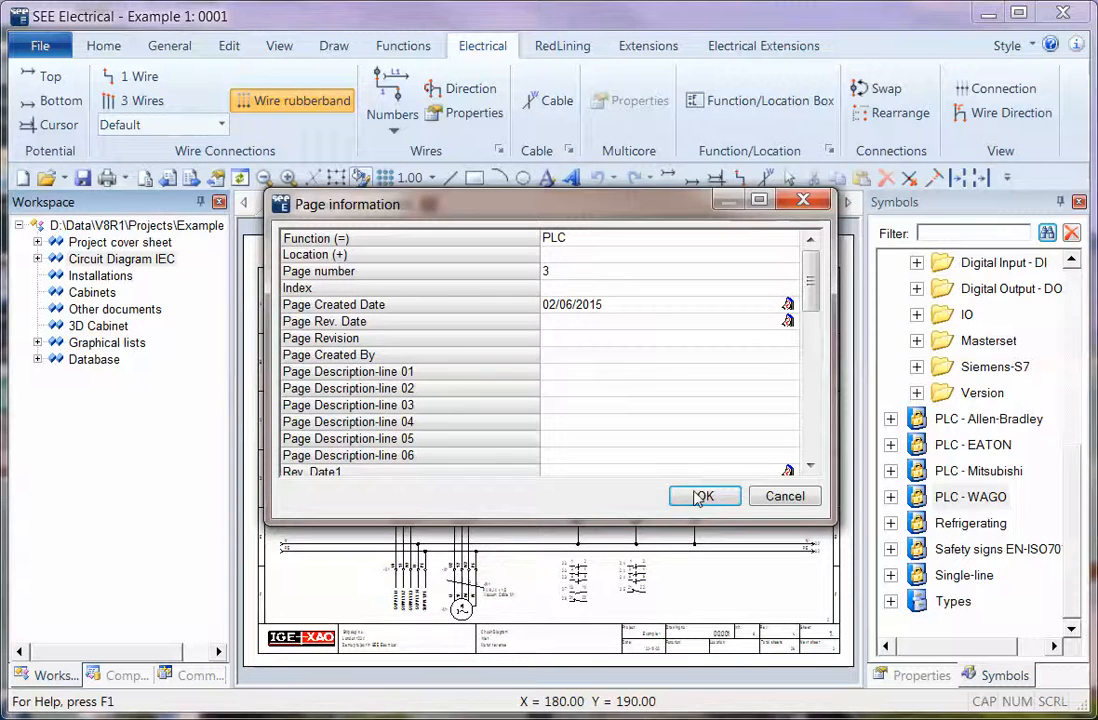
pyautogui.click(704, 496)
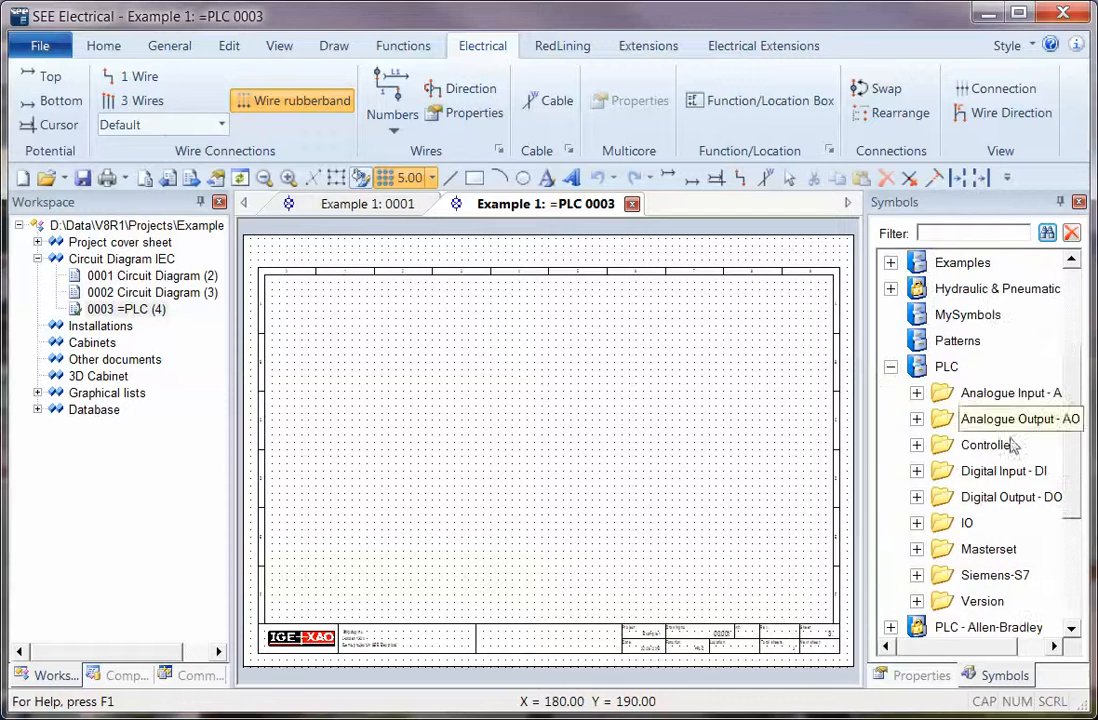
# Step: Place the Digital Input Reference Card 08-1 and assign its first addresses I0.0 and I0.1
pyautogui.click(916, 472)
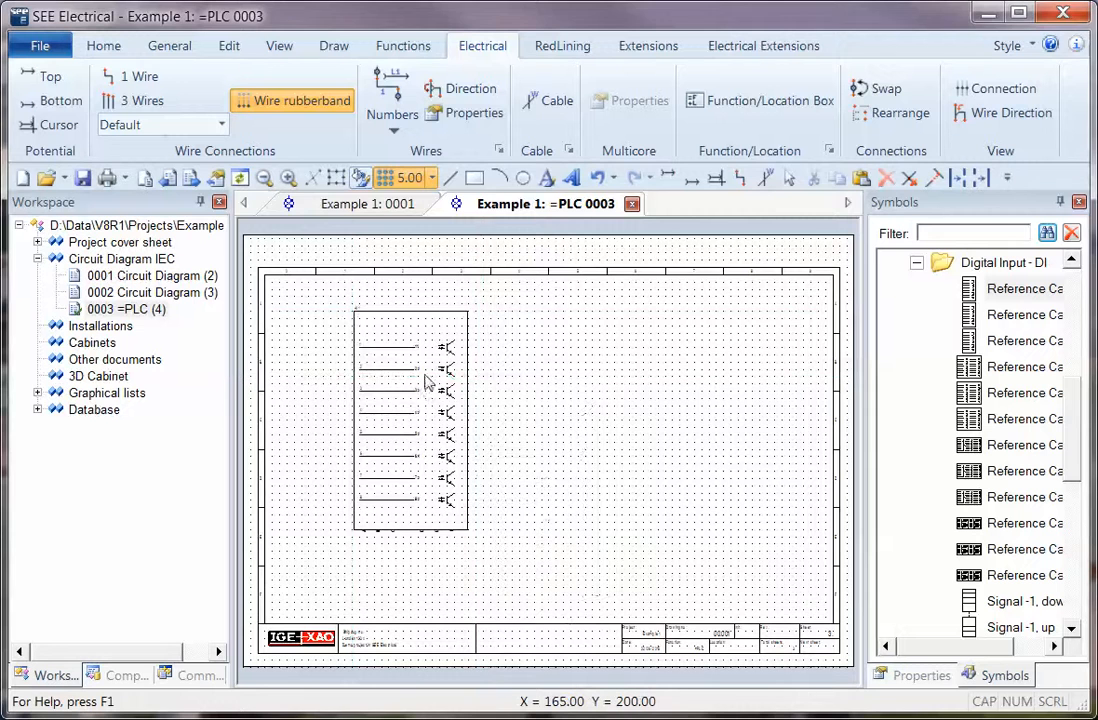
pyautogui.doubleClick(410, 420)
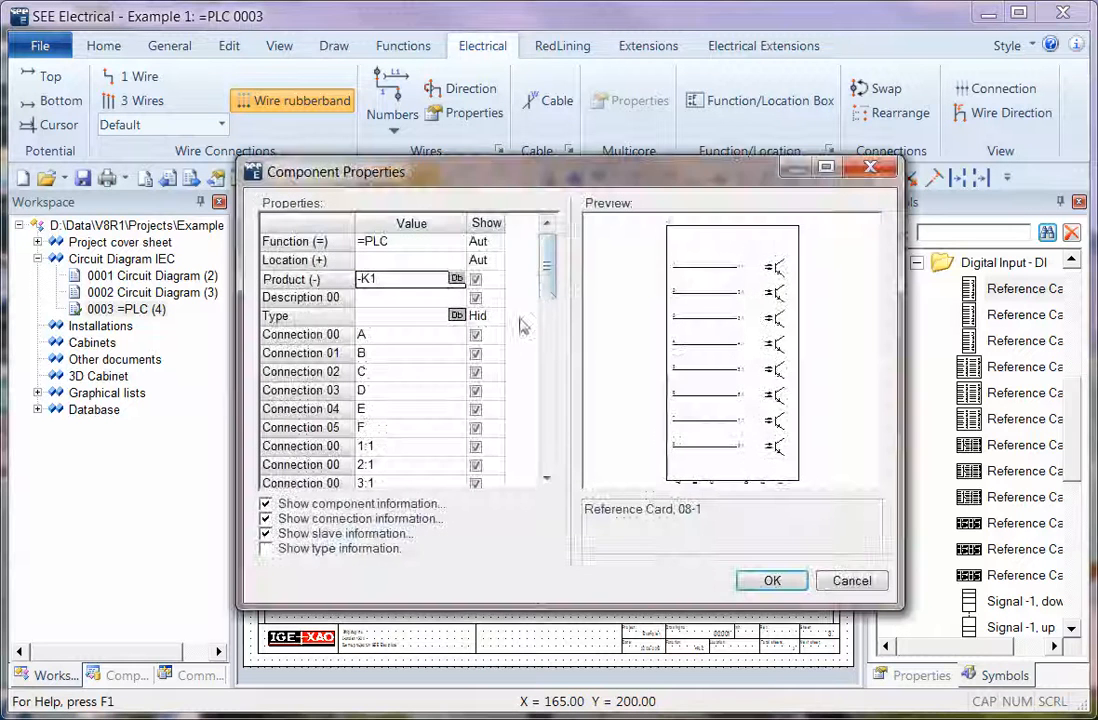
pyautogui.scroll(-3)
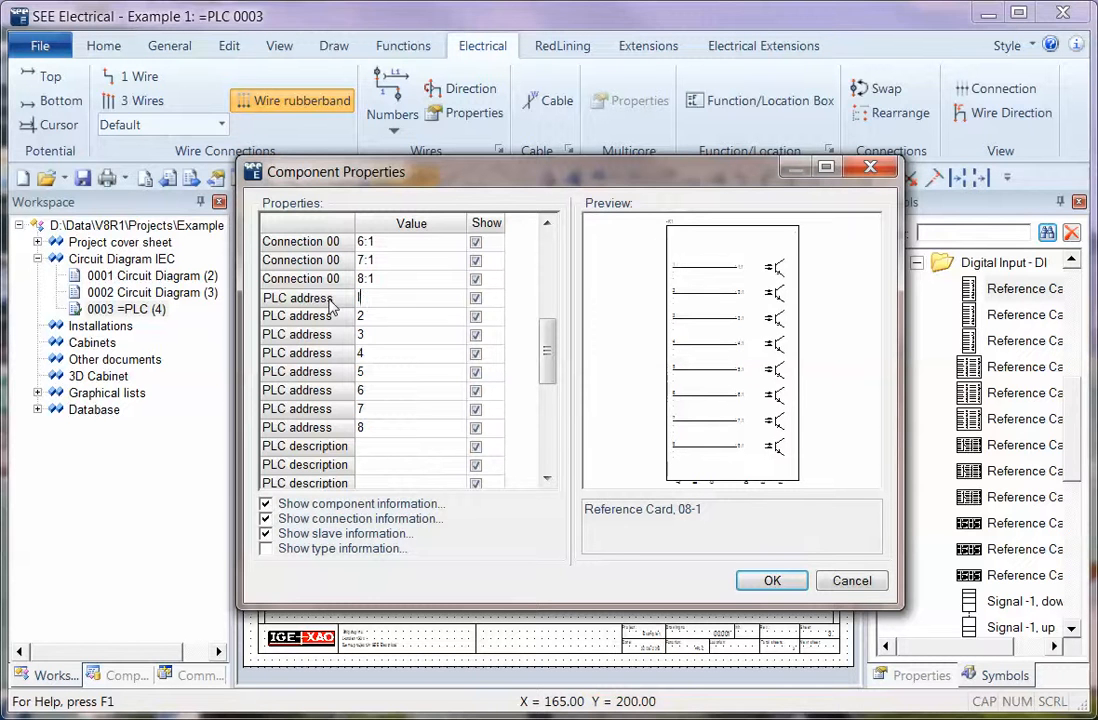
pyautogui.write('I0.0')
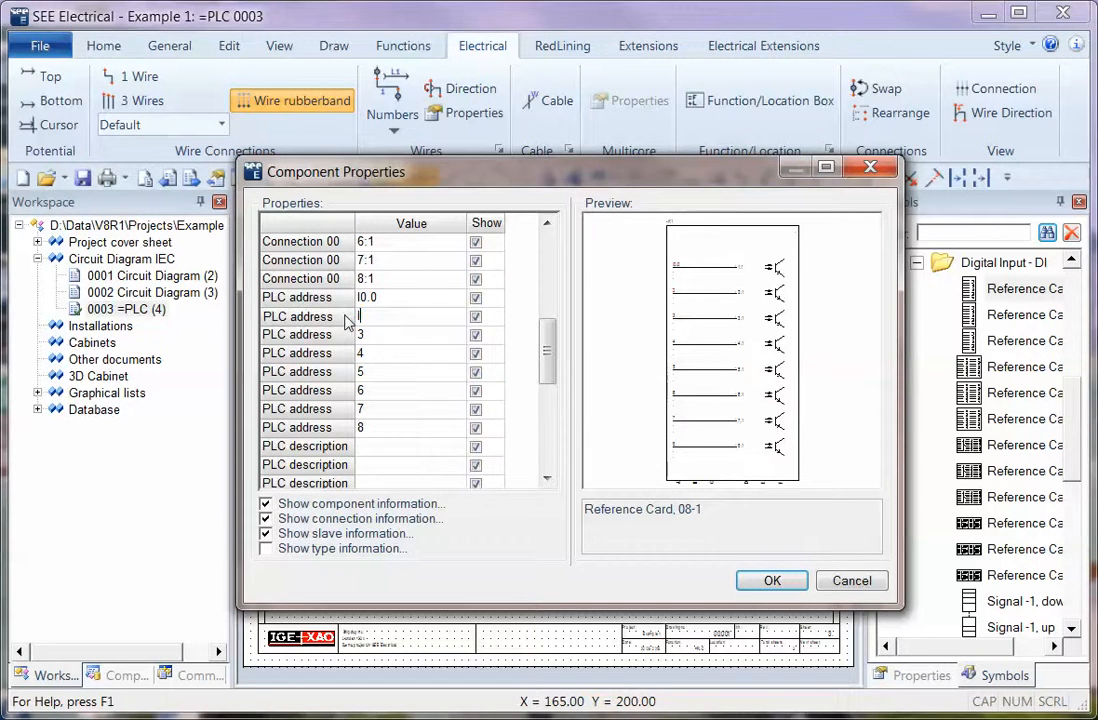
pyautogui.write('I0.1')
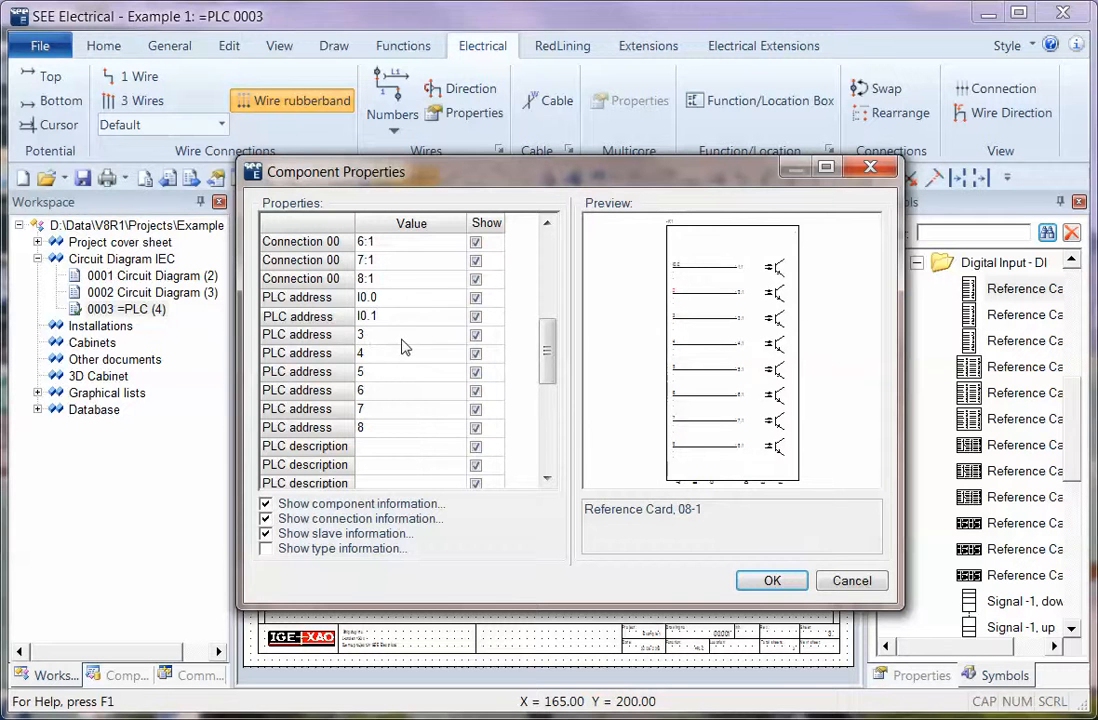
pyautogui.click(772, 580)
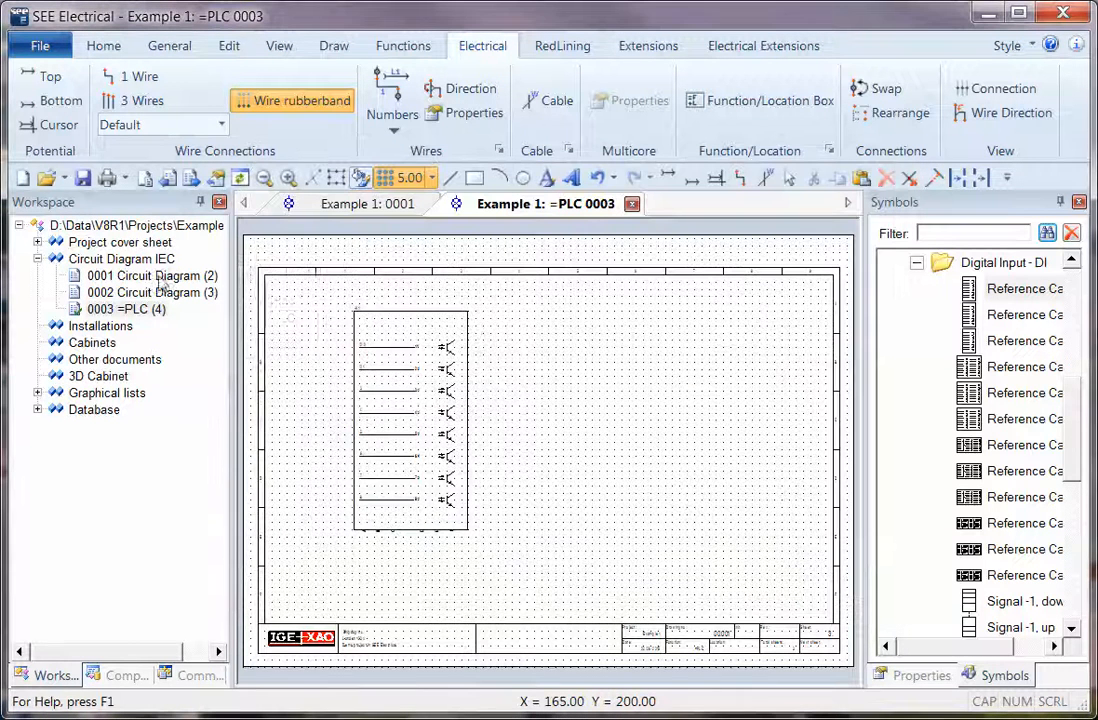
# Step: Set PLC address numbering to Decimal in the Circuit Diagram IEC properties
pyautogui.rightClick(120, 258)
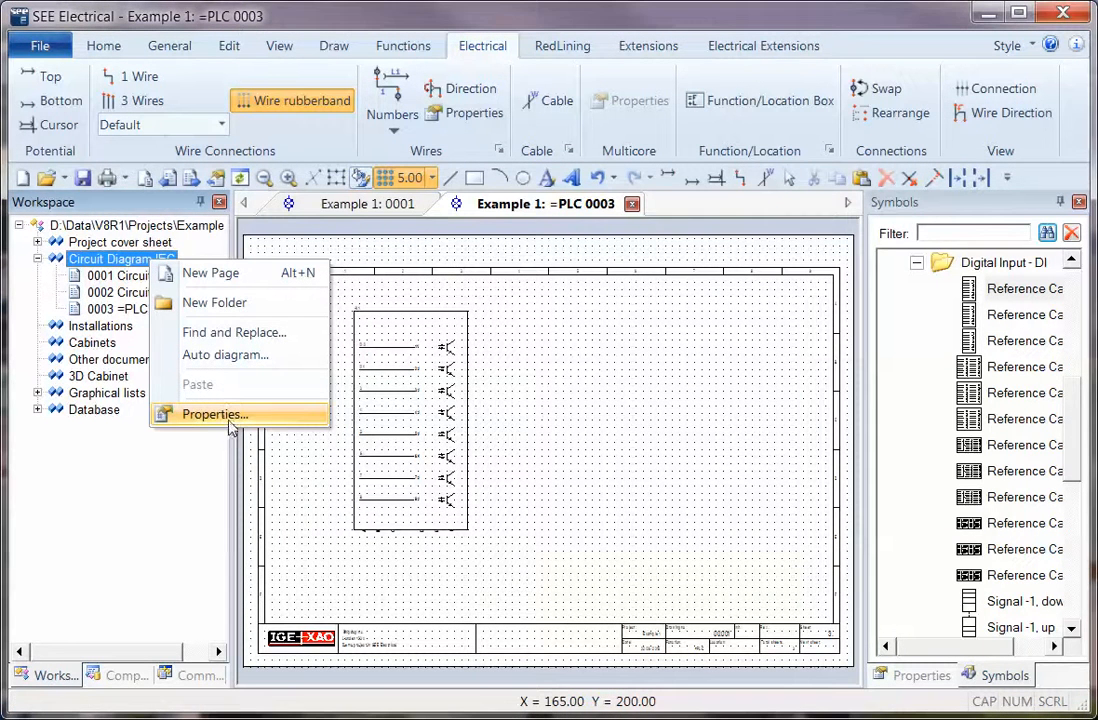
pyautogui.click(212, 414)
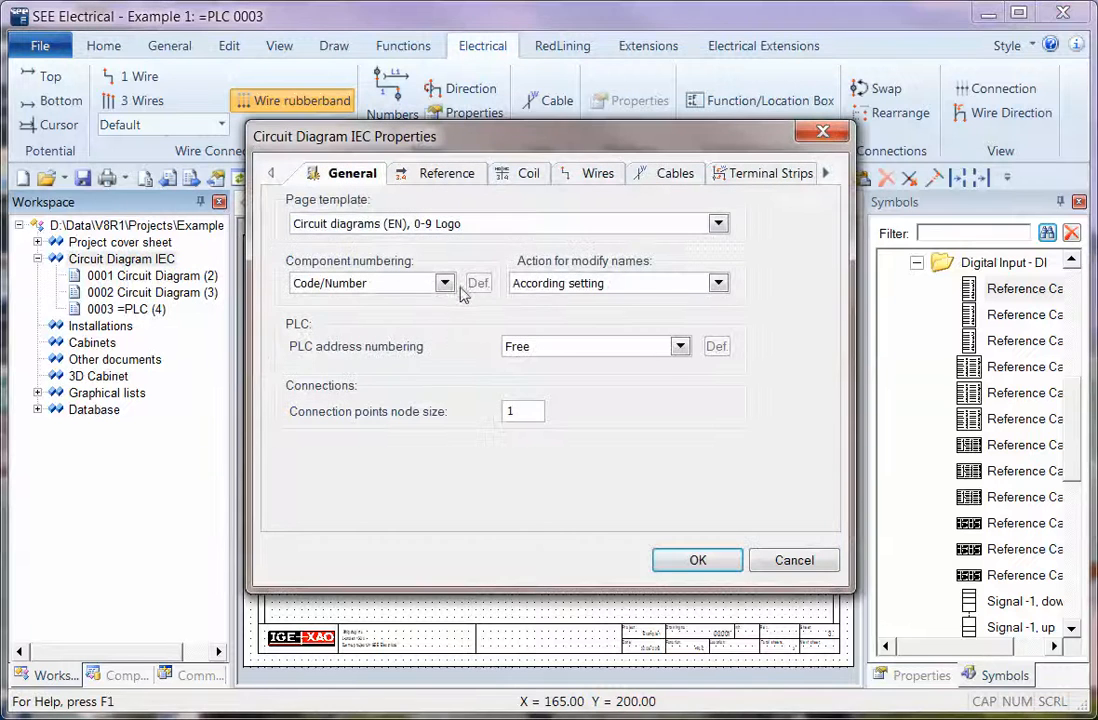
pyautogui.click(680, 346)
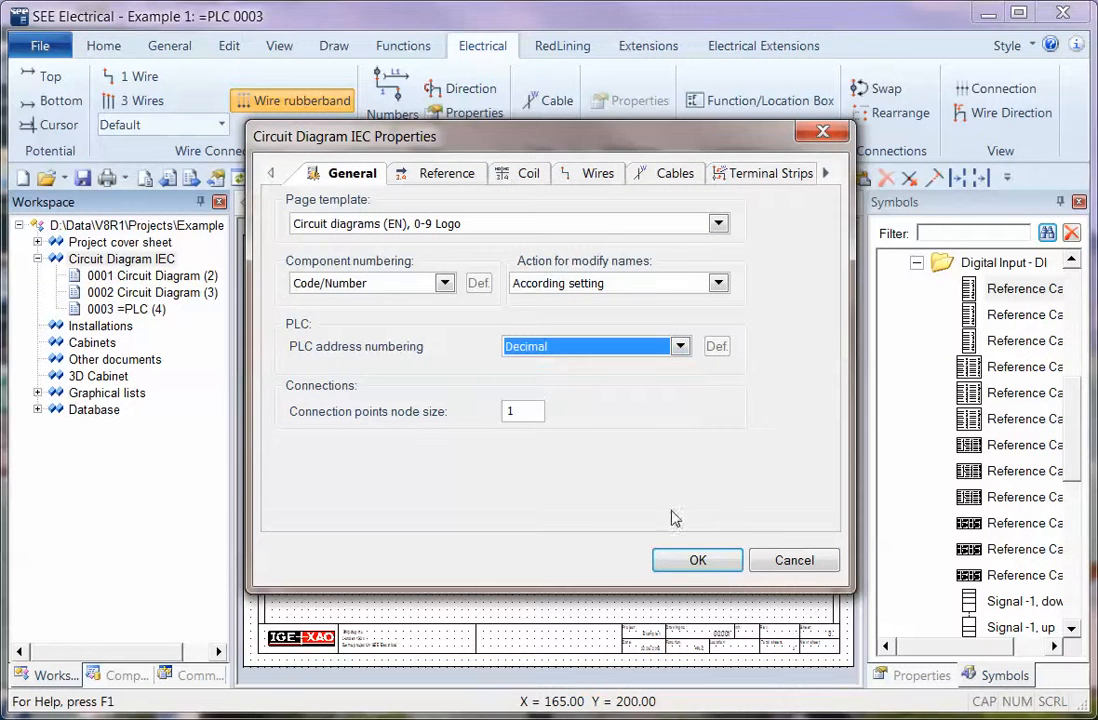
pyautogui.click(696, 560)
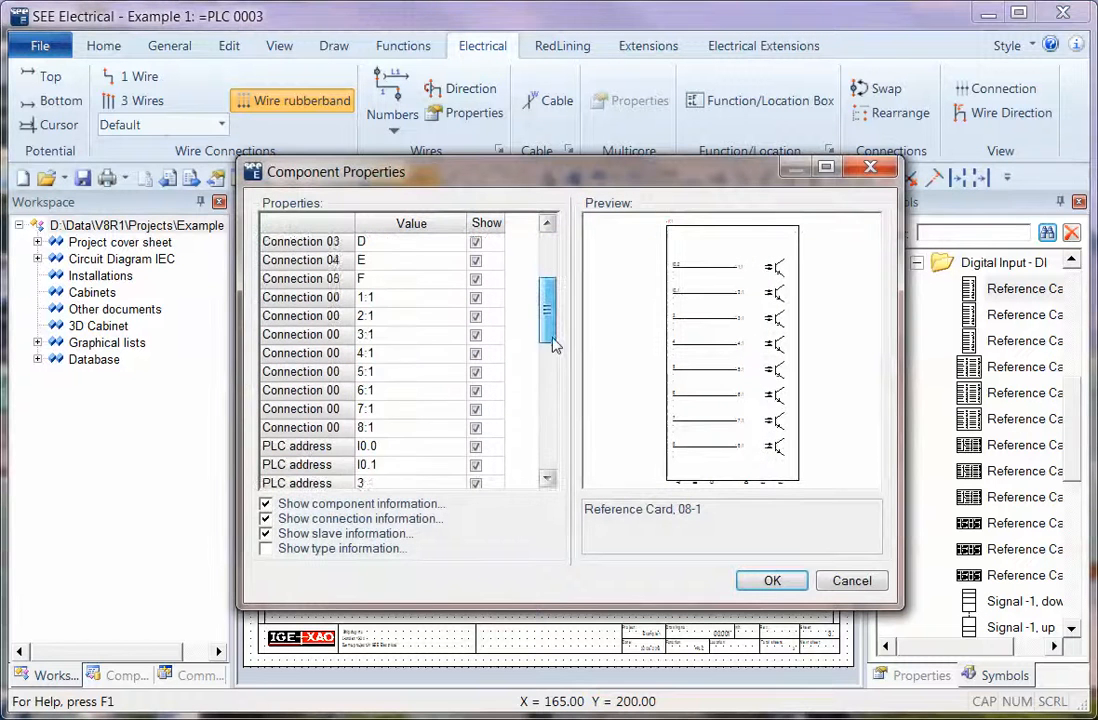
# Step: Re-enter the card's first PLC address so the rest auto-number I0.2 through I0.6
pyautogui.scroll(-3)
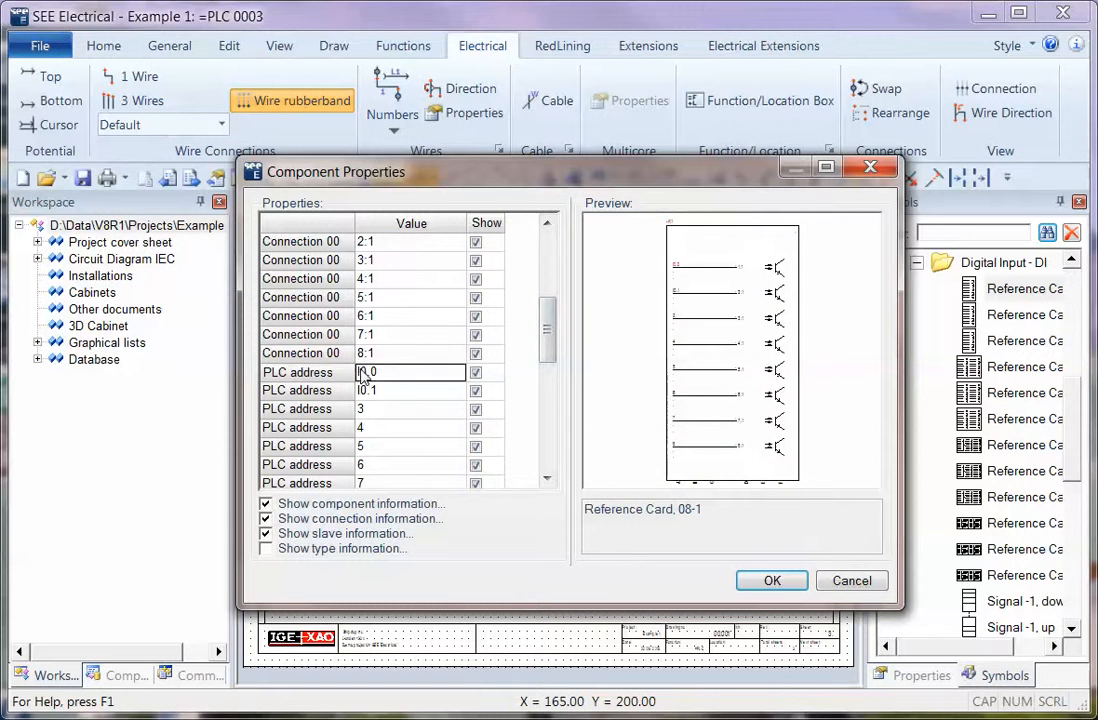
pyautogui.click(410, 372)
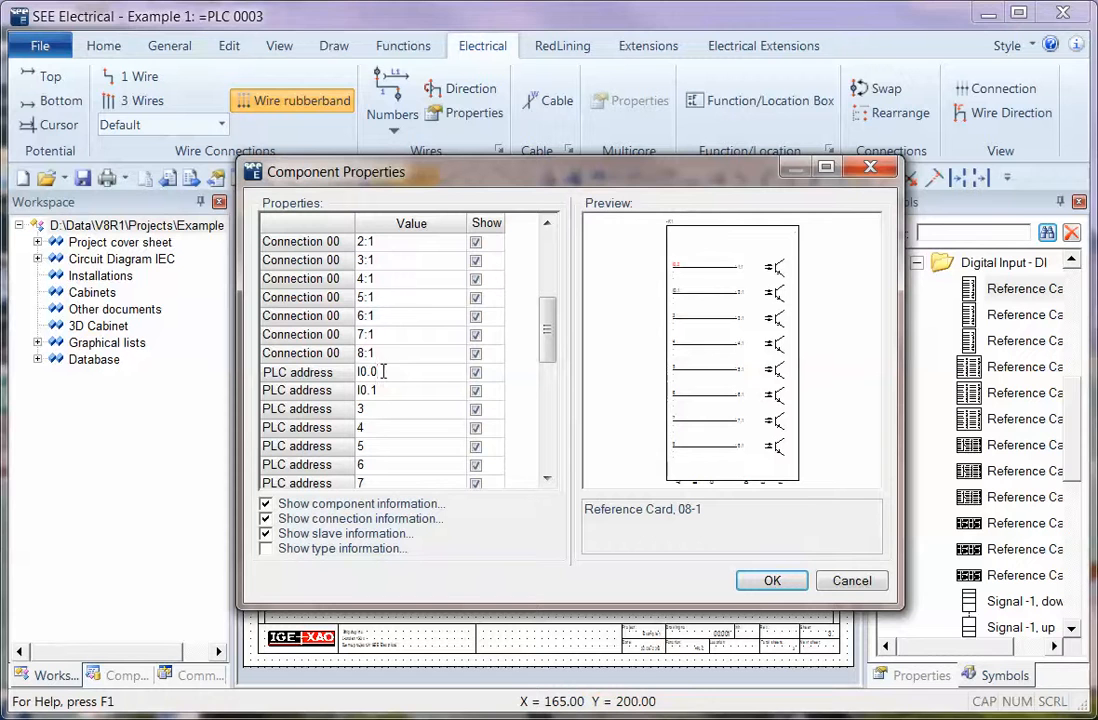
pyautogui.click(410, 390)
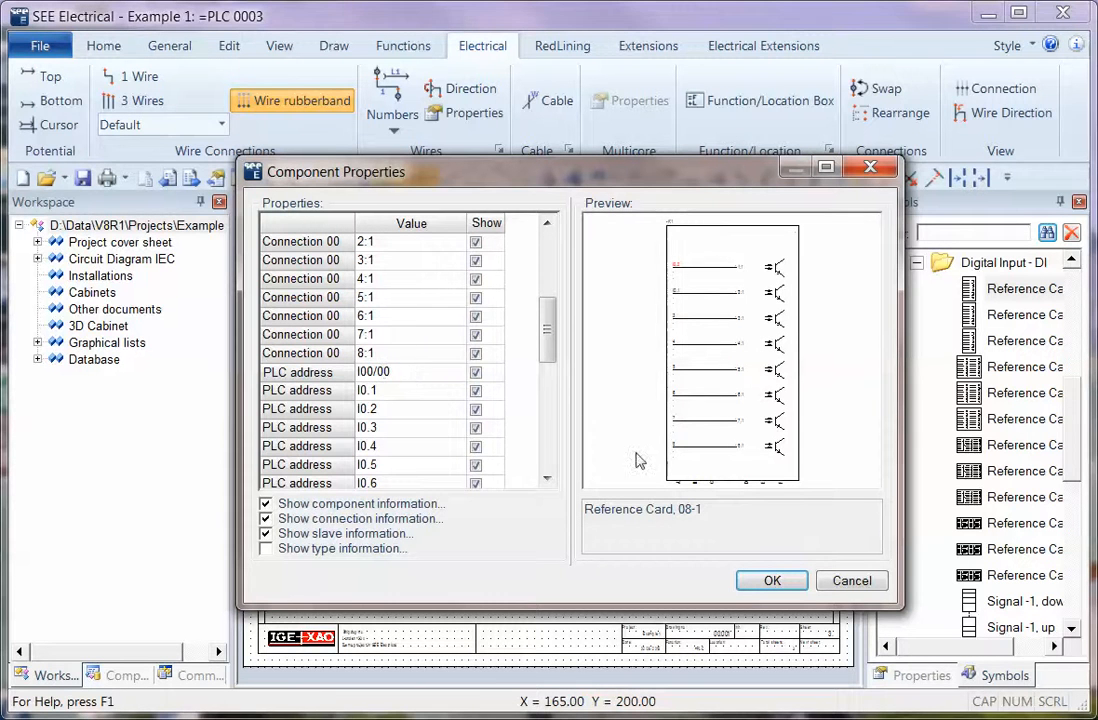
pyautogui.click(410, 390)
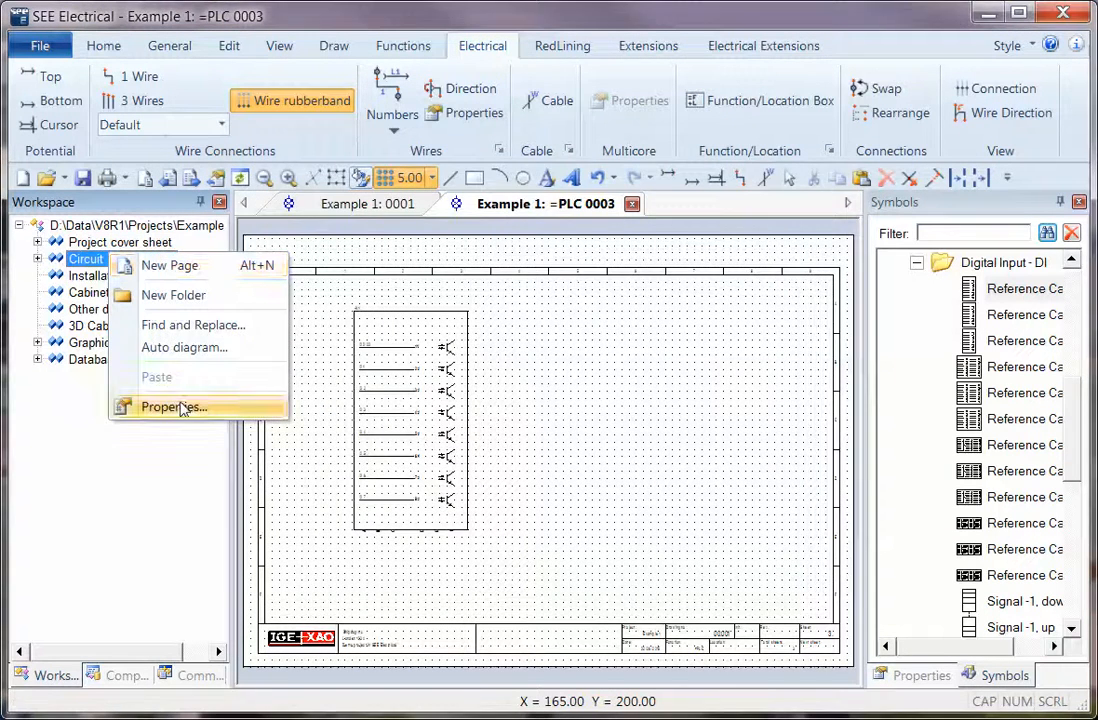
# Step: Choose user-defined numbering: Dec counting, 2-digit byte and bit, '/' separator, max bit 7
pyautogui.click(172, 408)
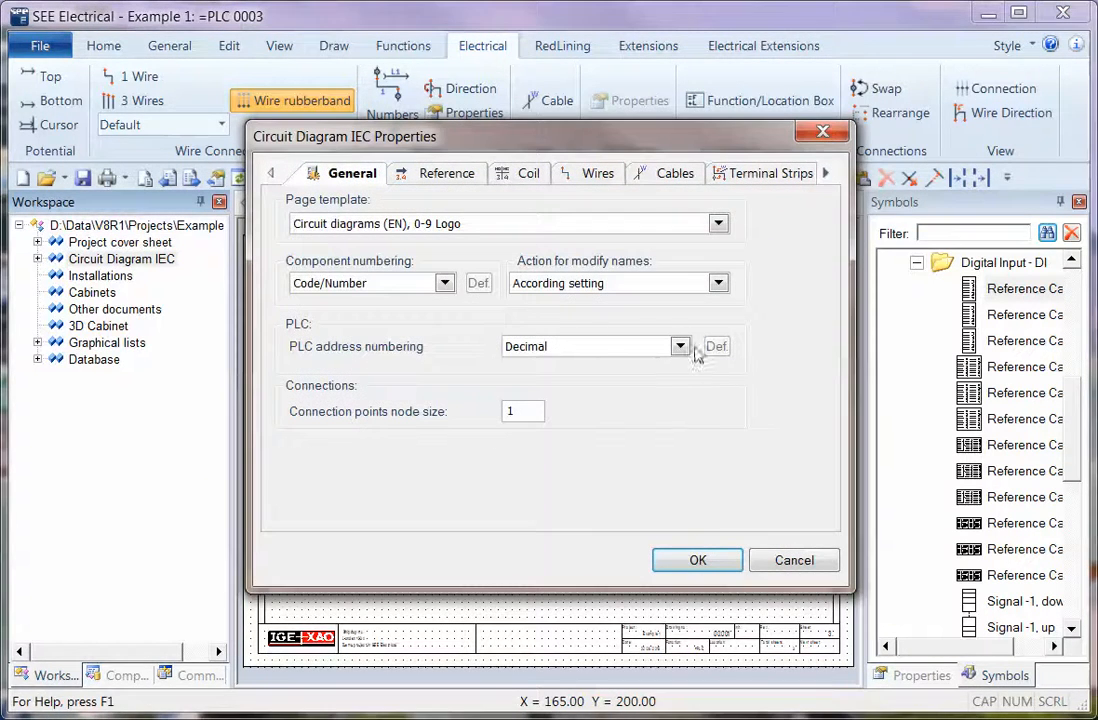
pyautogui.click(680, 346)
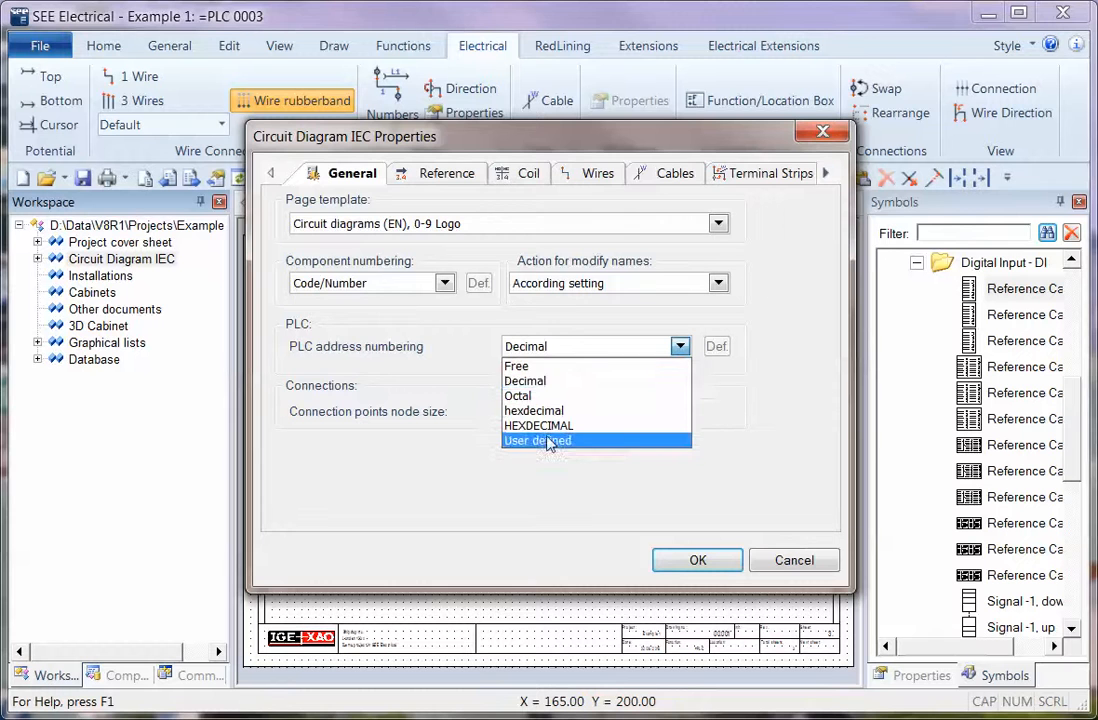
pyautogui.click(538, 440)
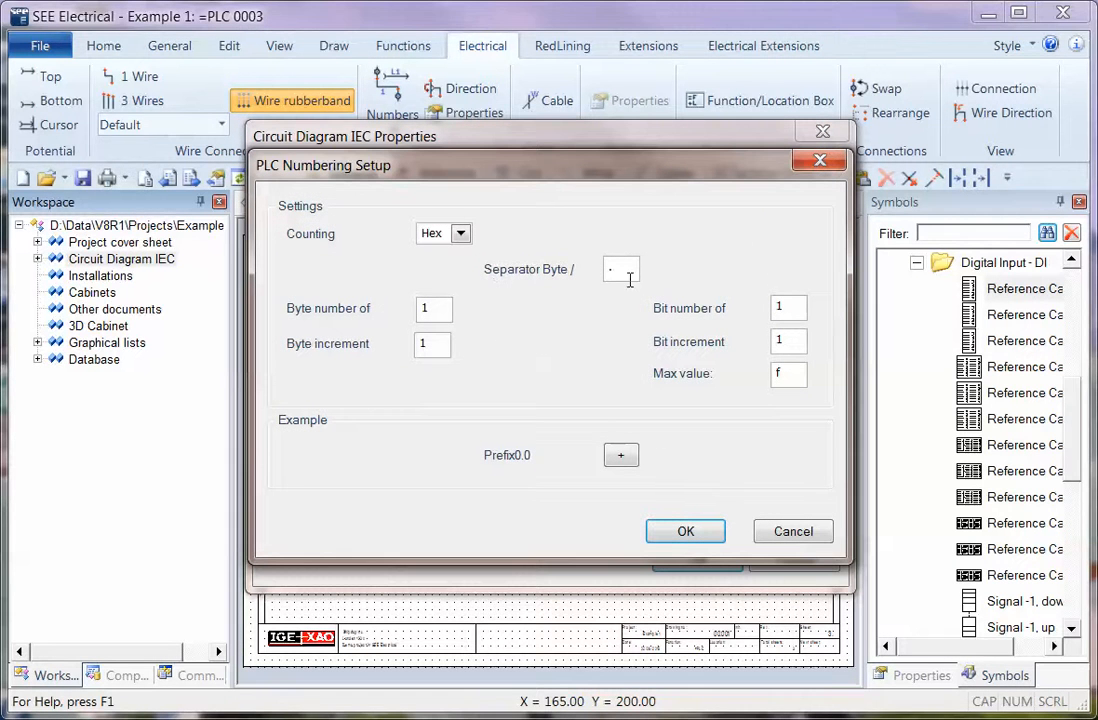
pyautogui.write('/')
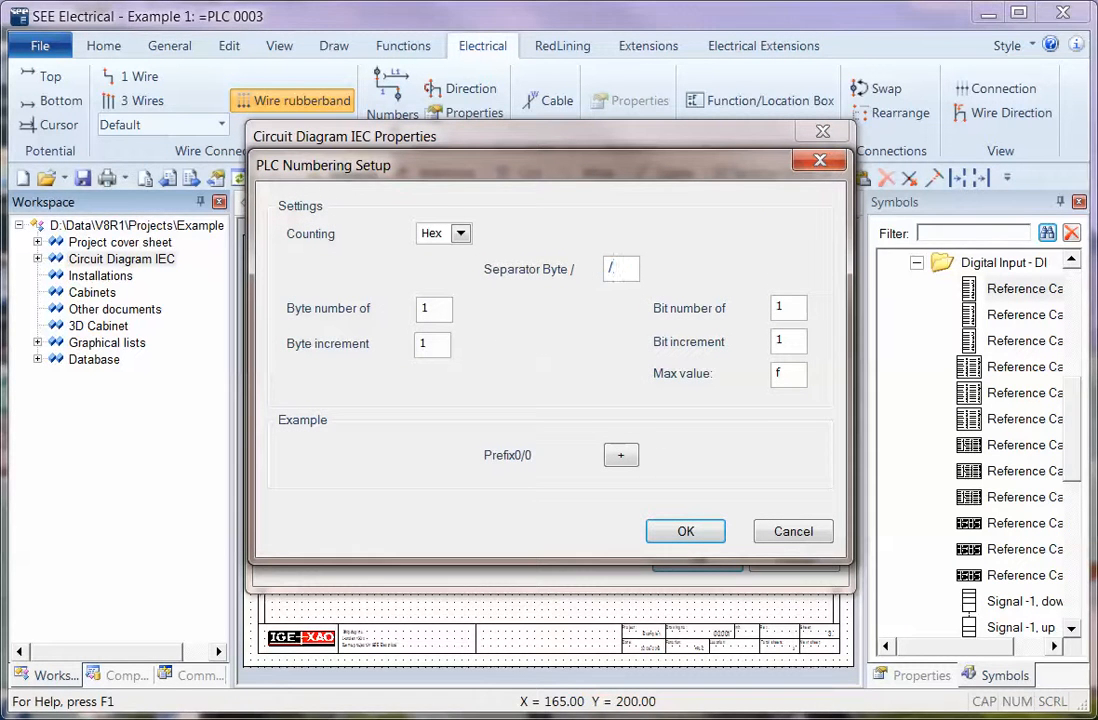
pyautogui.click(460, 232)
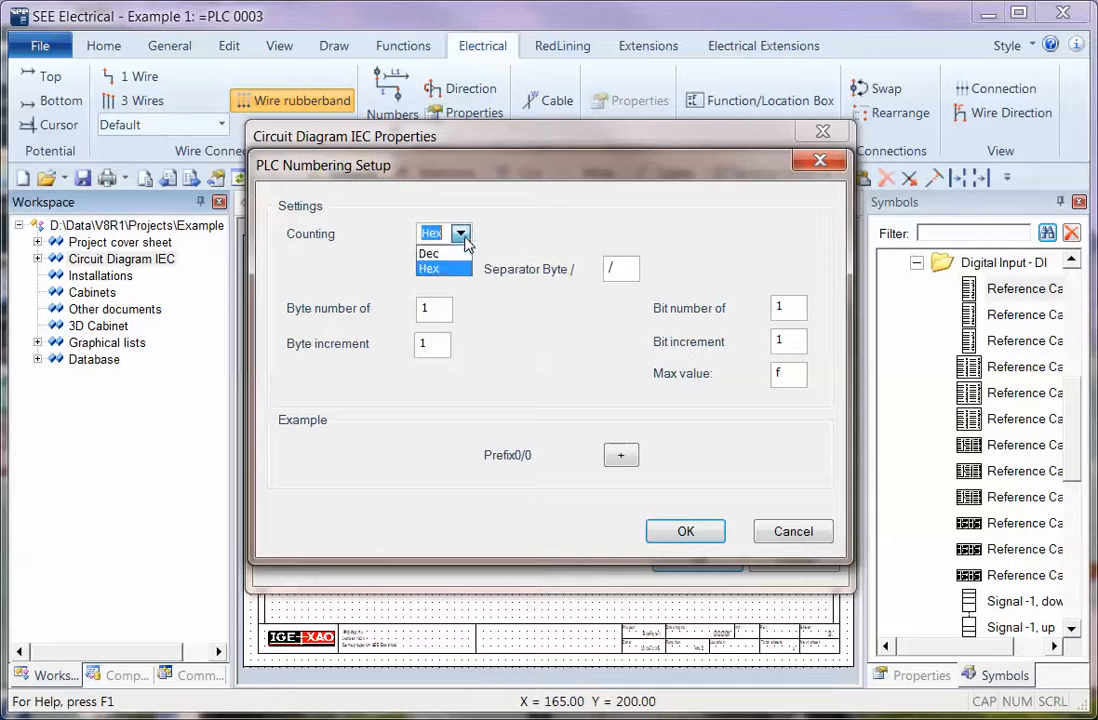
pyautogui.click(428, 252)
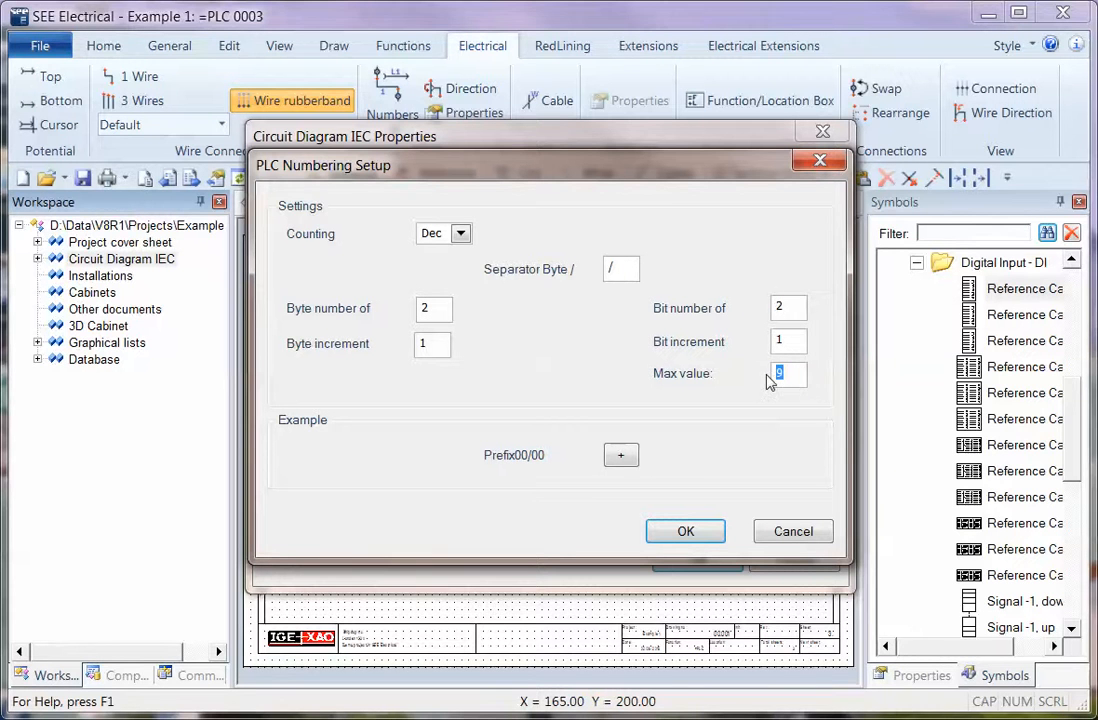
pyautogui.write('7')
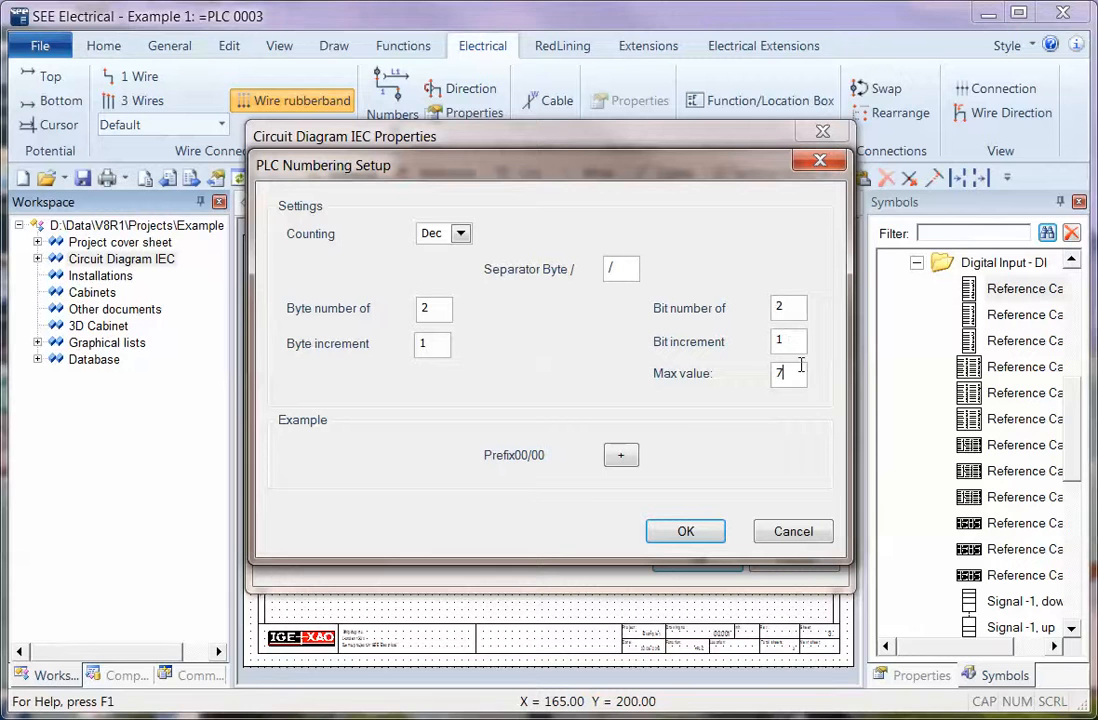
pyautogui.moveTo(504, 464)
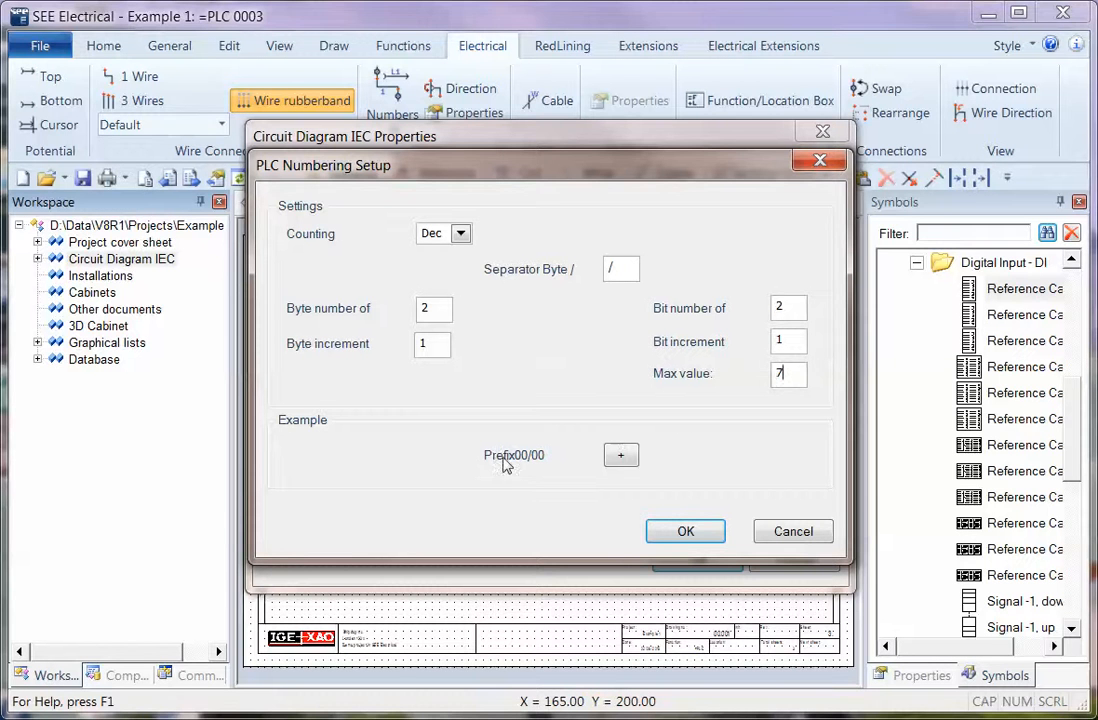
pyautogui.moveTo(536, 464)
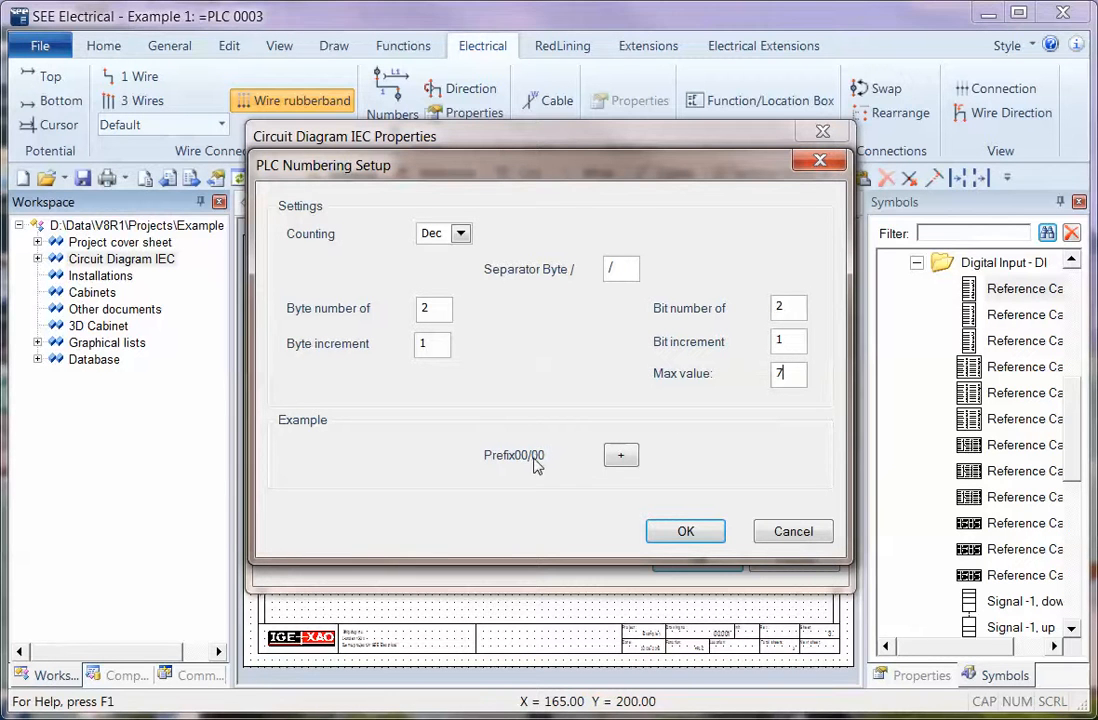
pyautogui.click(684, 532)
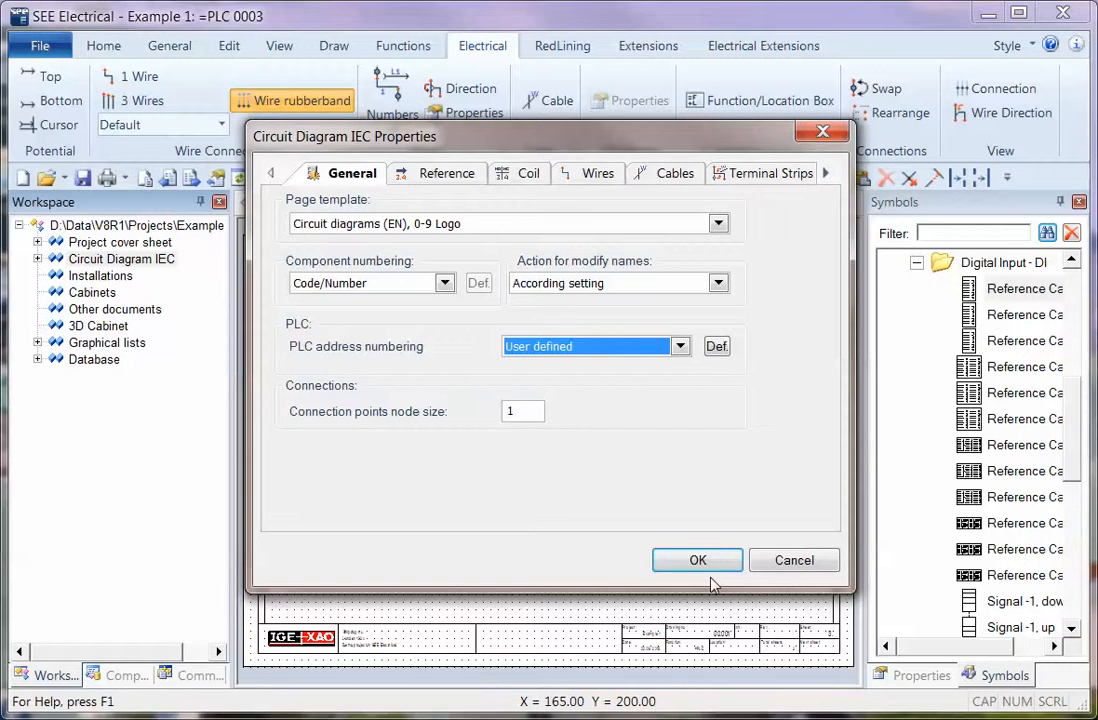
# Step: Re-enter the 8-input card's first address so it numbers I:00/00 through I:00/07
pyautogui.click(696, 560)
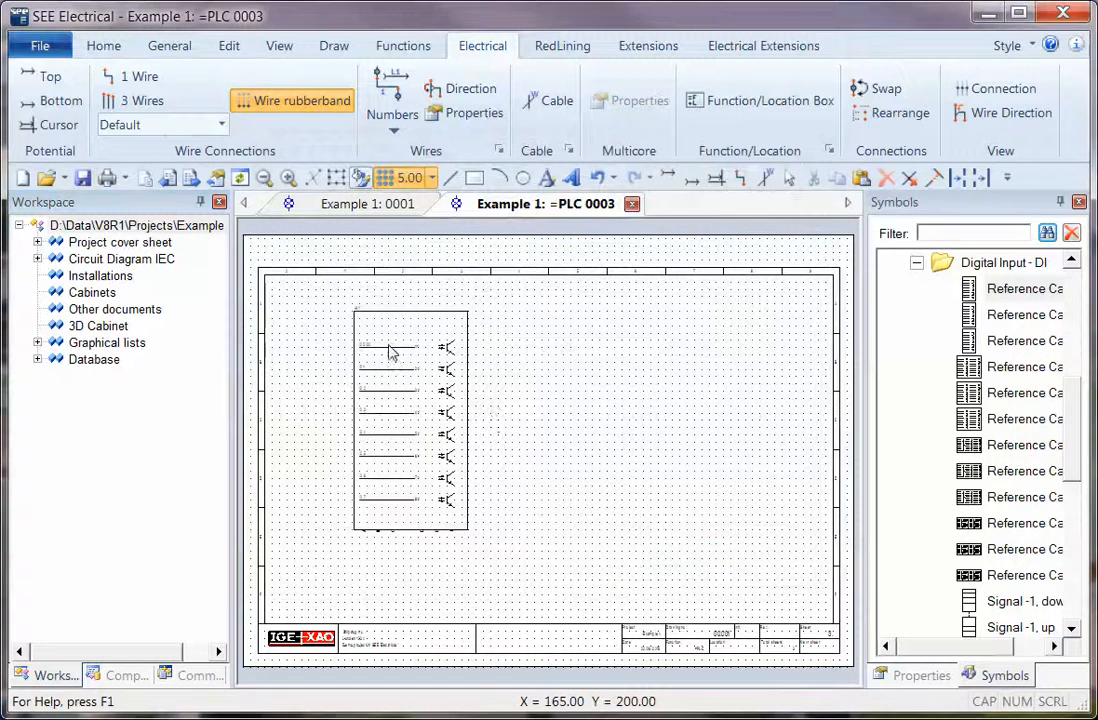
pyautogui.doubleClick(410, 420)
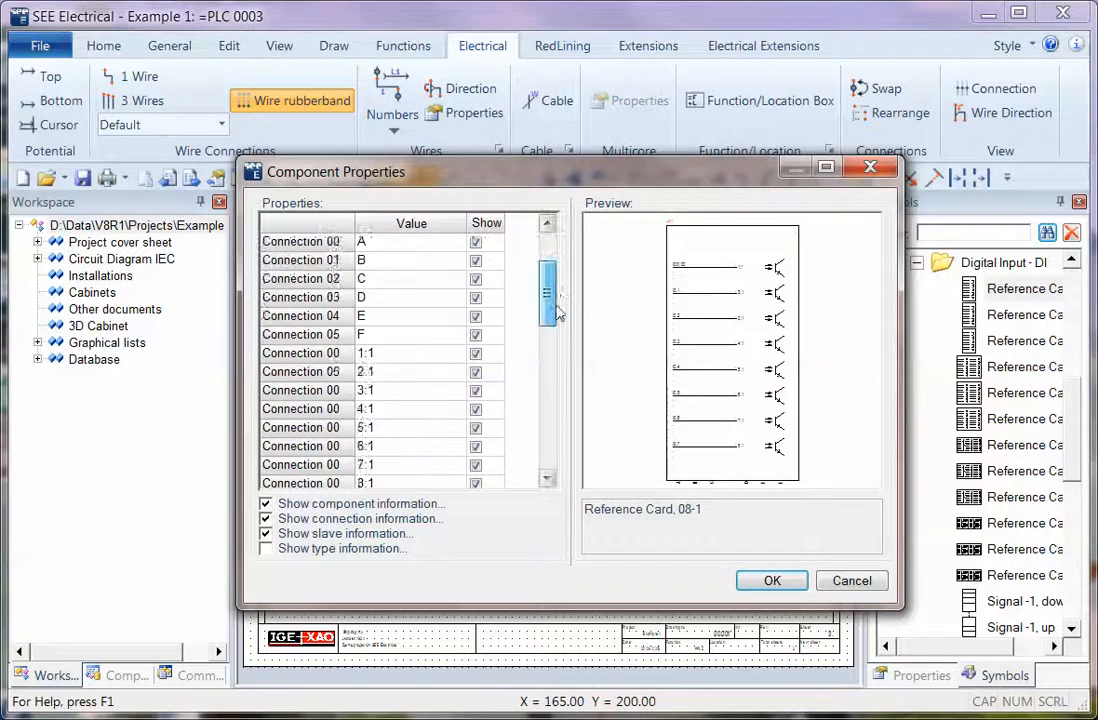
pyautogui.scroll(-3)
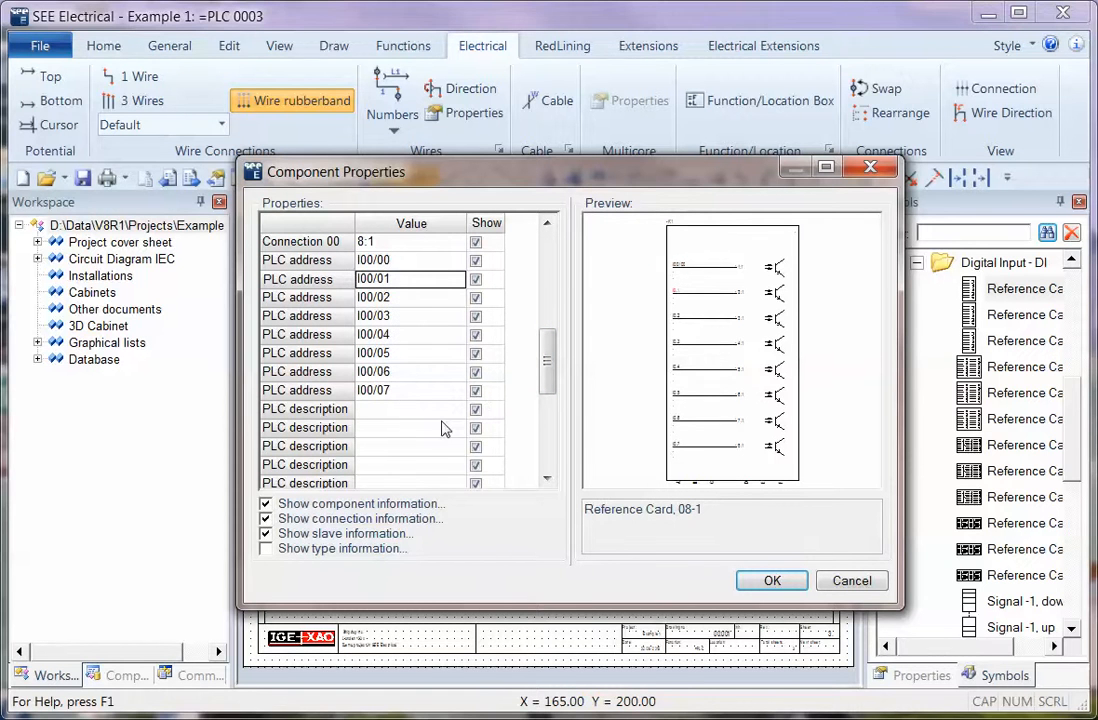
pyautogui.click(410, 260)
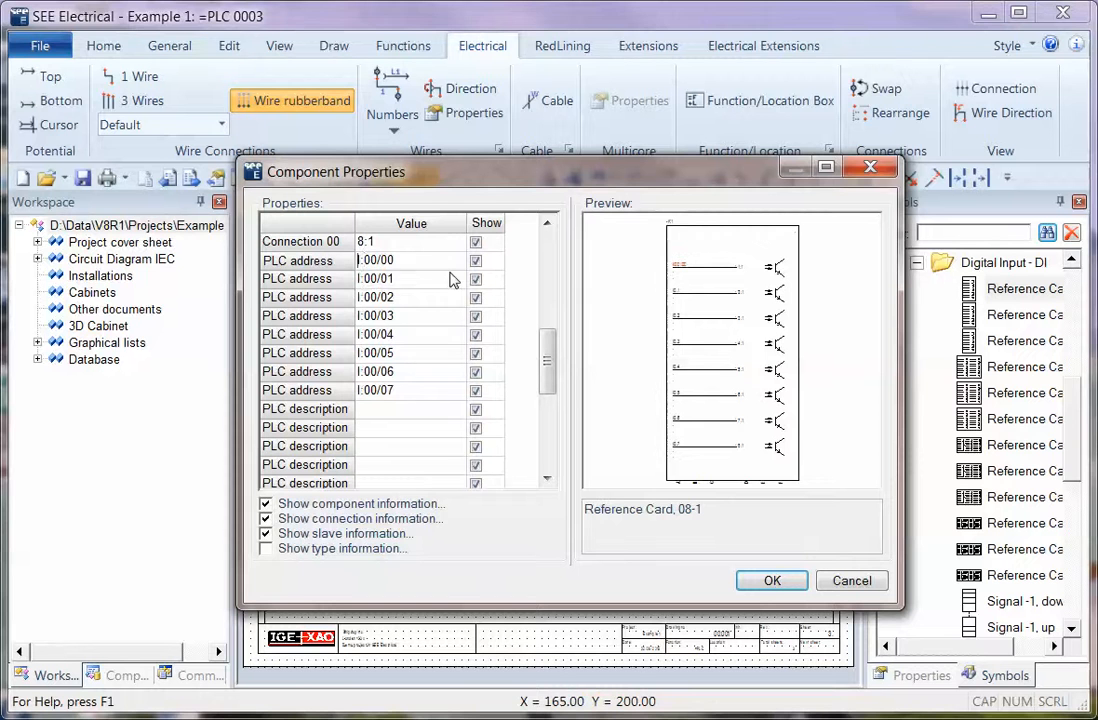
pyautogui.click(410, 278)
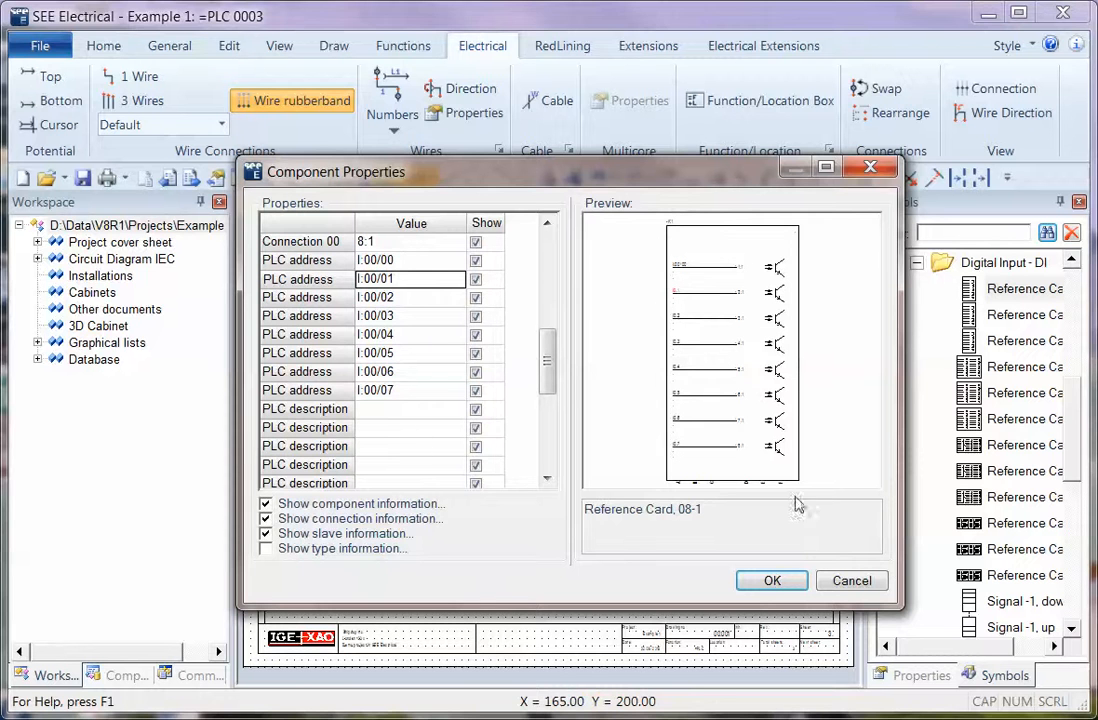
pyautogui.click(772, 580)
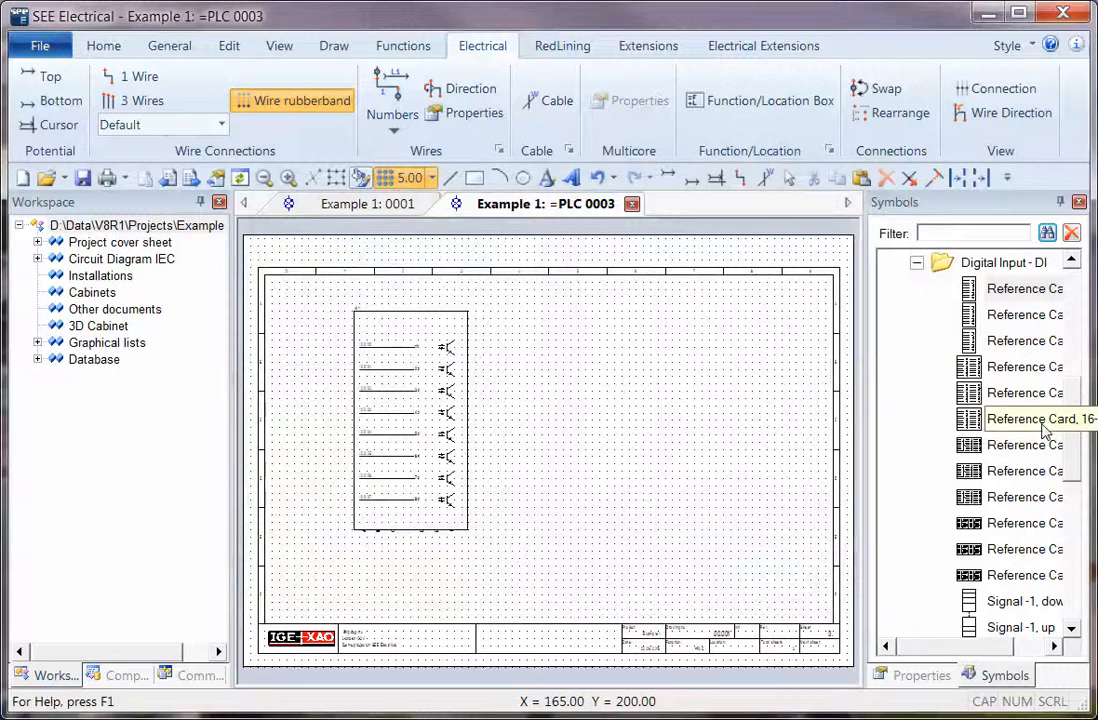
# Step: Browse PLC - Allen-Bradley > 1756 - ControlLogix for the Input Module IB16I
pyautogui.scroll(-3)
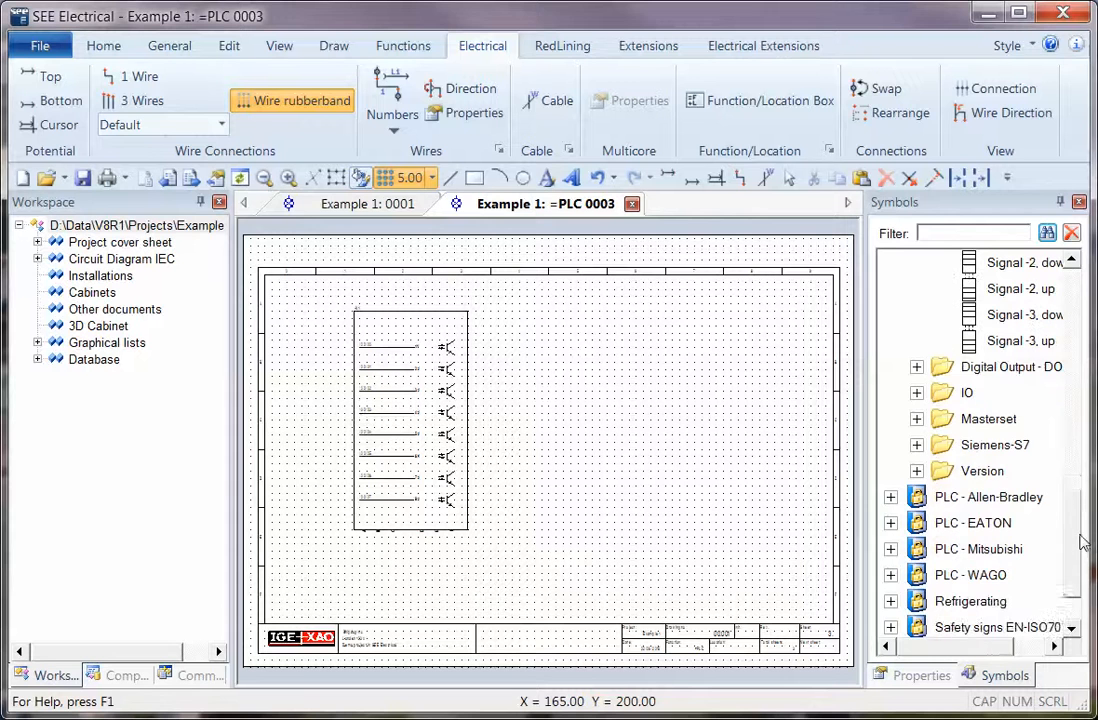
pyautogui.click(888, 392)
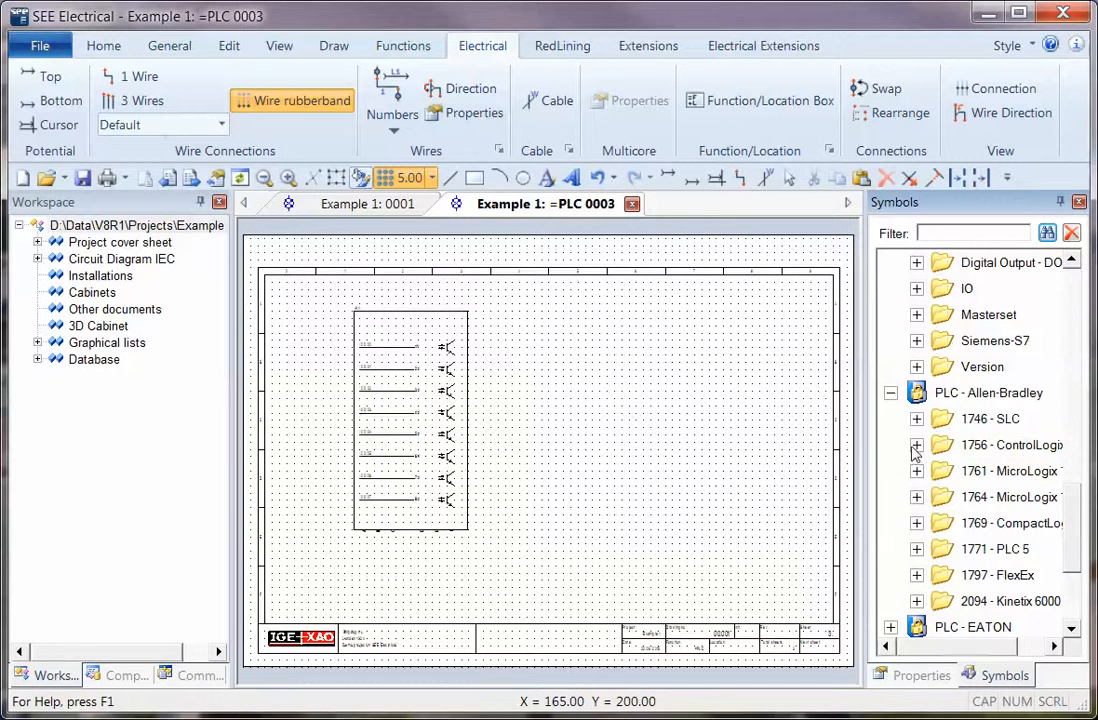
pyautogui.click(916, 444)
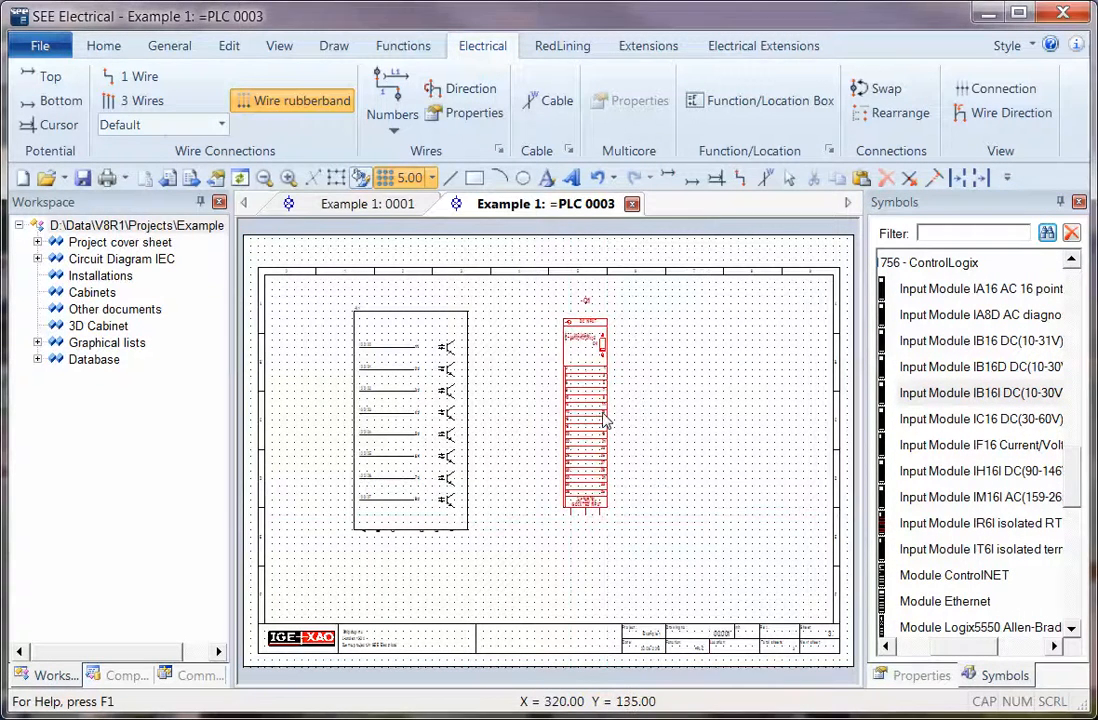
# Step: Enter first address I:01/ on the IB16I module so it numbers I:01/00 to I:02/07
pyautogui.doubleClick(584, 420)
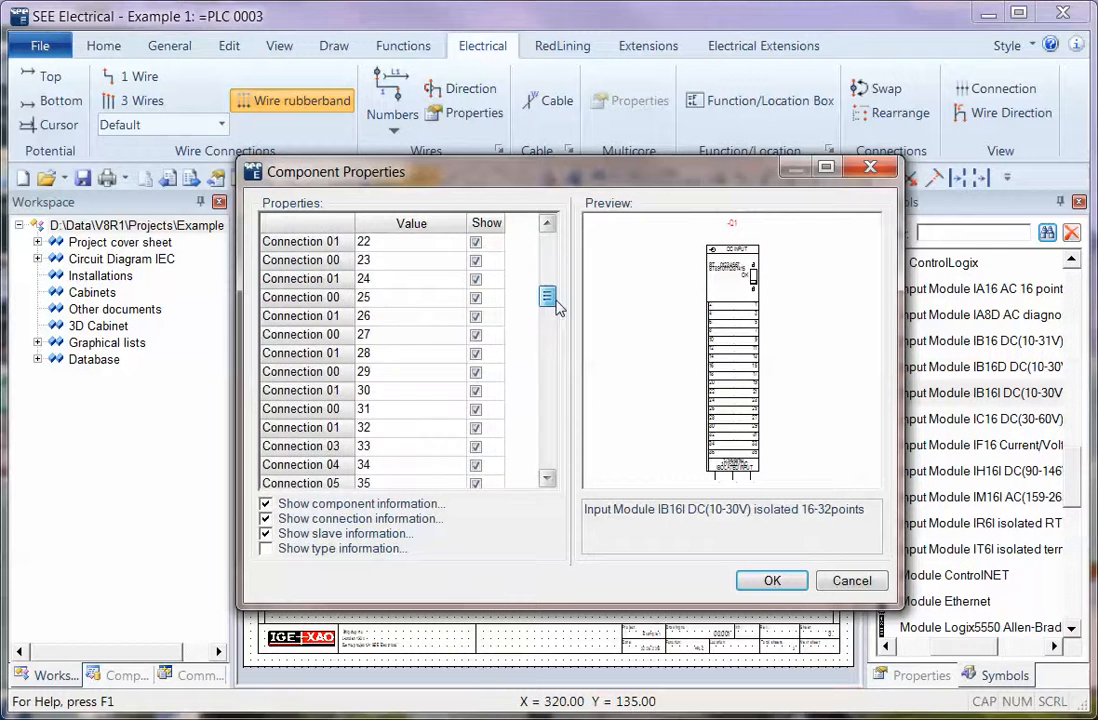
pyautogui.scroll(-3)
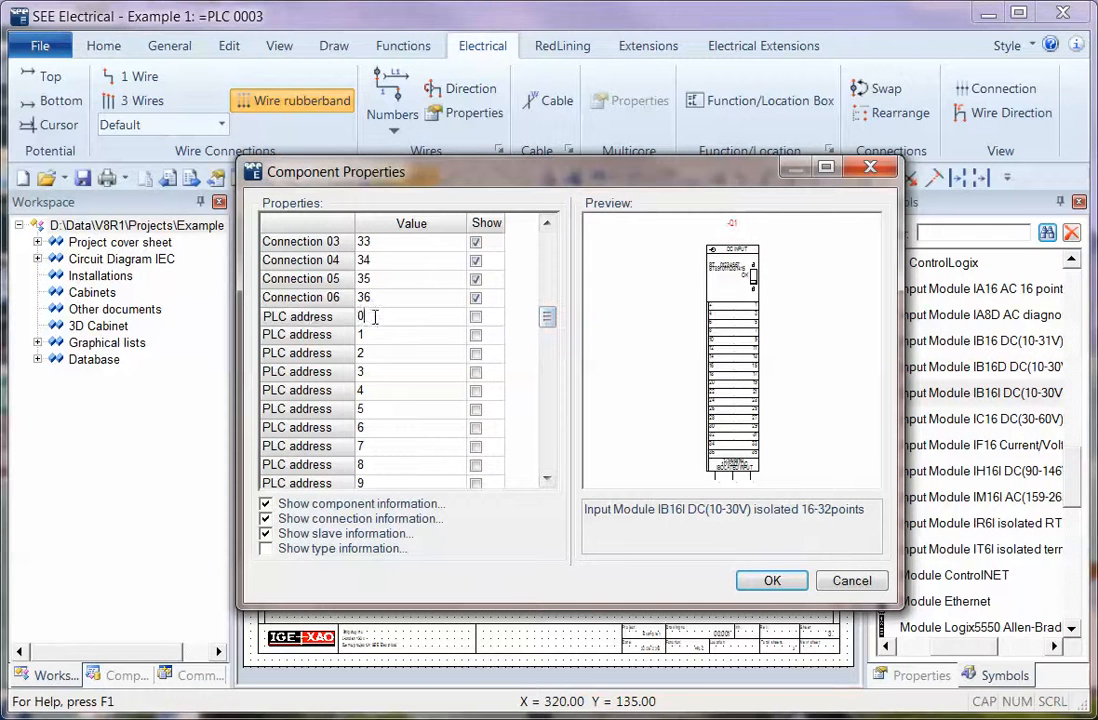
pyautogui.write('I:')
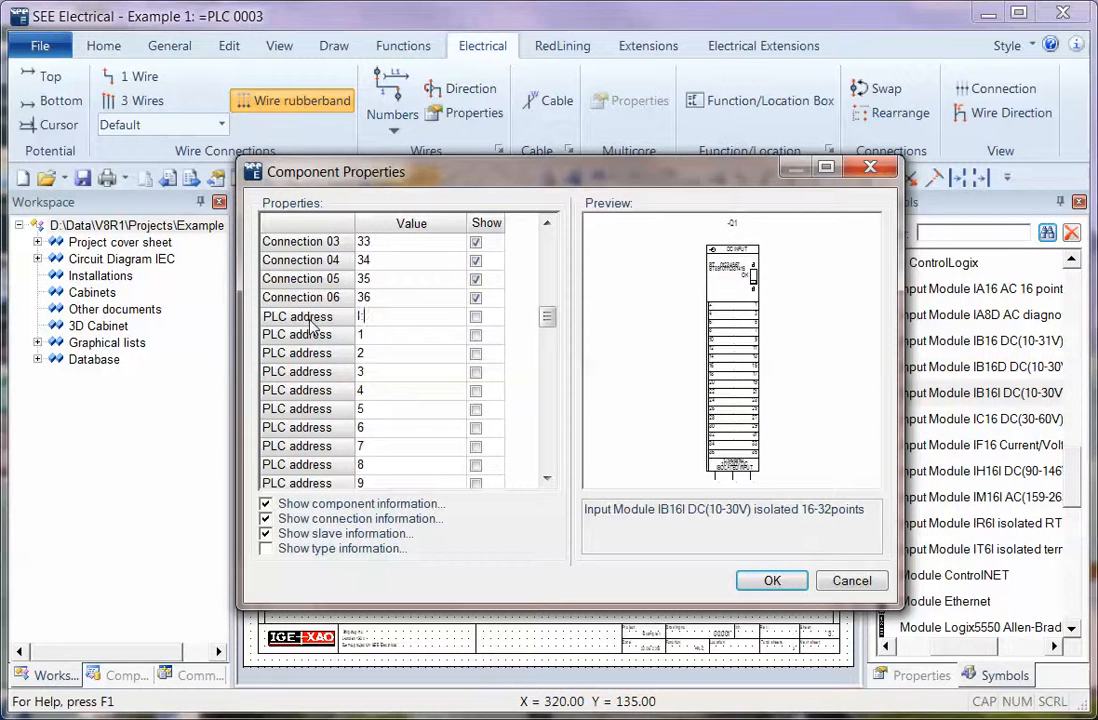
pyautogui.write('01/00')
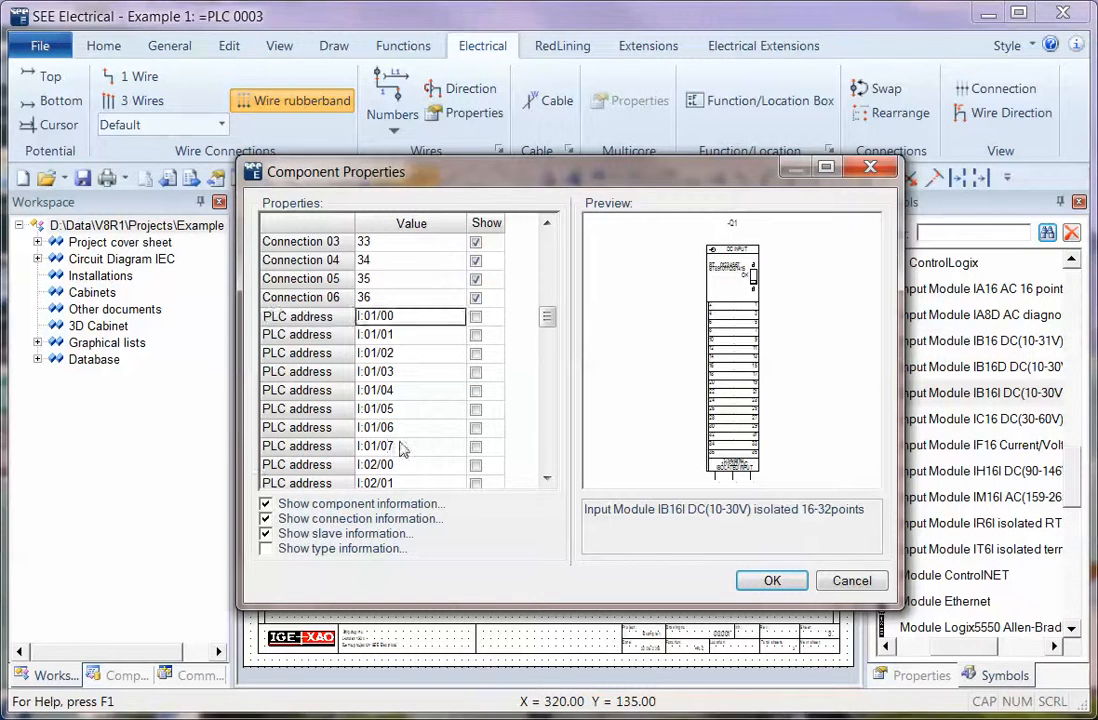
pyautogui.scroll(-3)
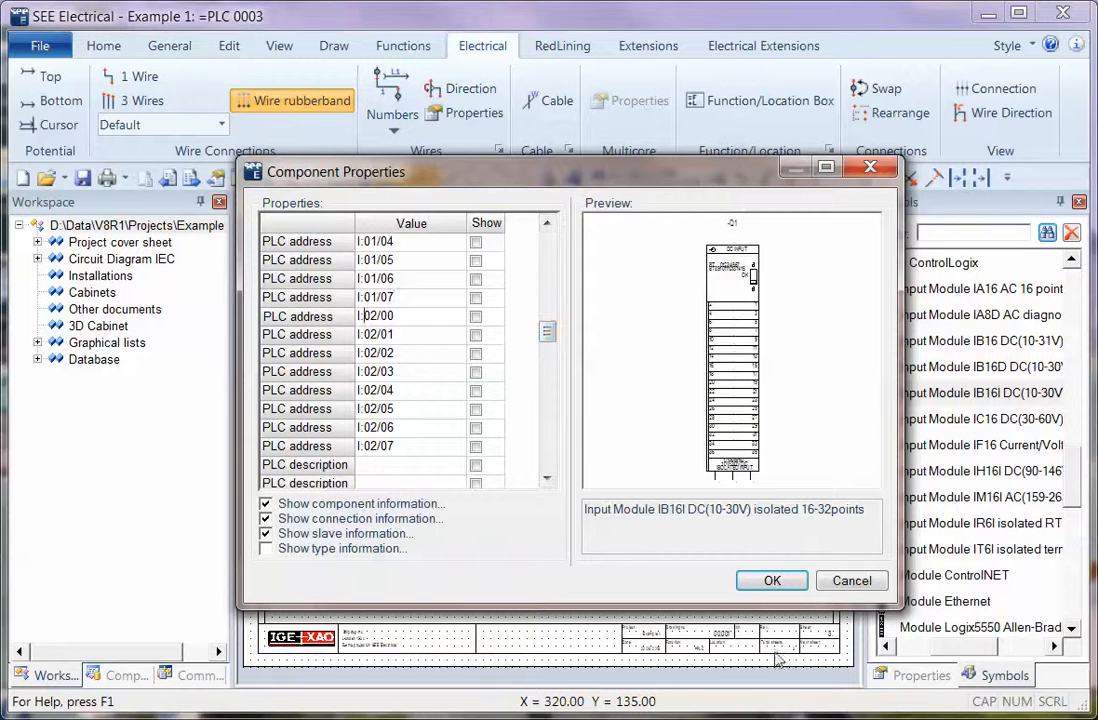
pyautogui.click(772, 580)
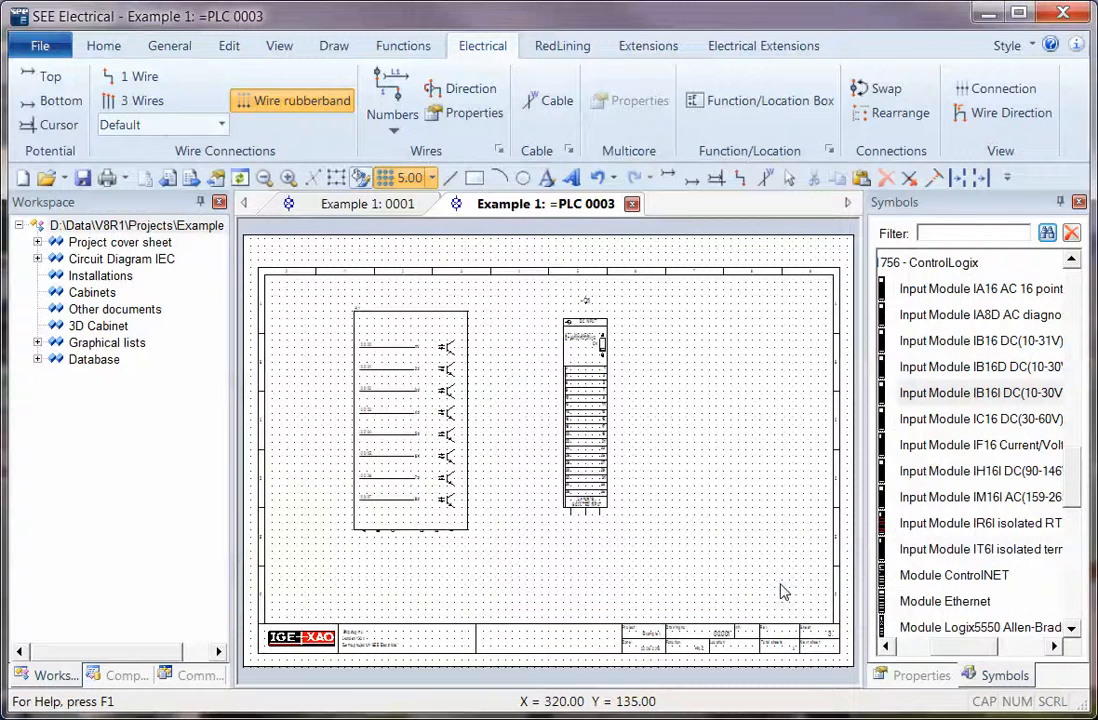